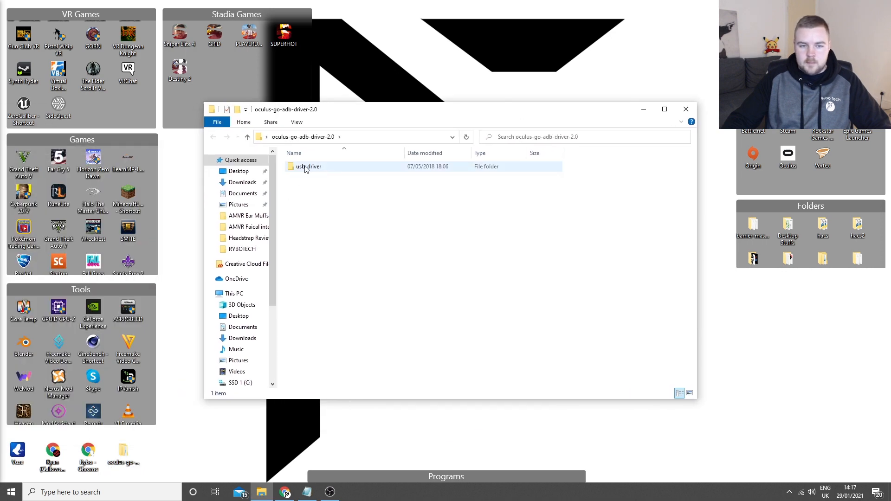
- View the usb_driver folder inside oculus-go-adb-driver-2.0, then close File Explorer
double_click(308, 167)
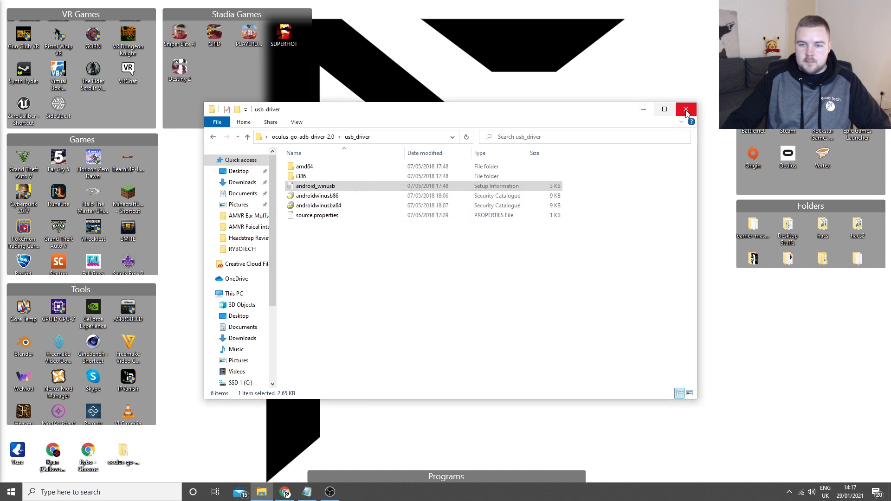
click(685, 109)
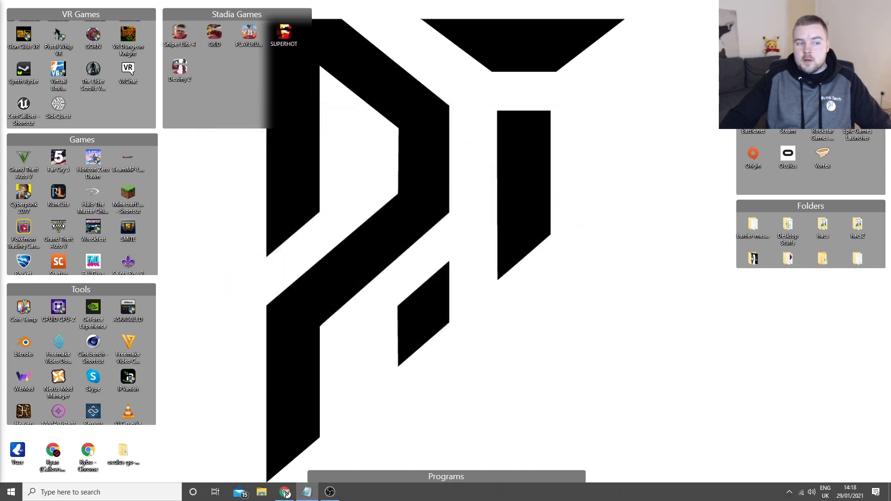